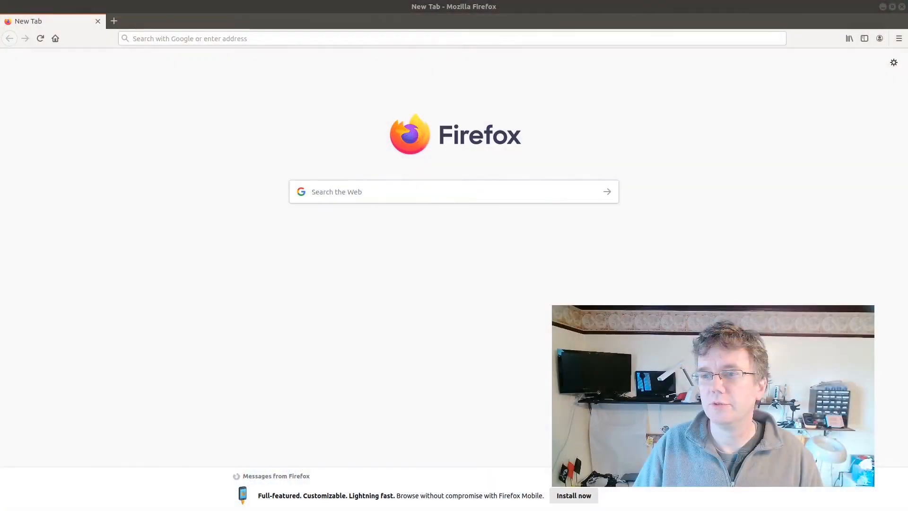
Step: Reach the Raspberry Pi 2, 3 or 4 download page on ubuntu.com
{"action": "type", "text": "ubuntu.com/"}
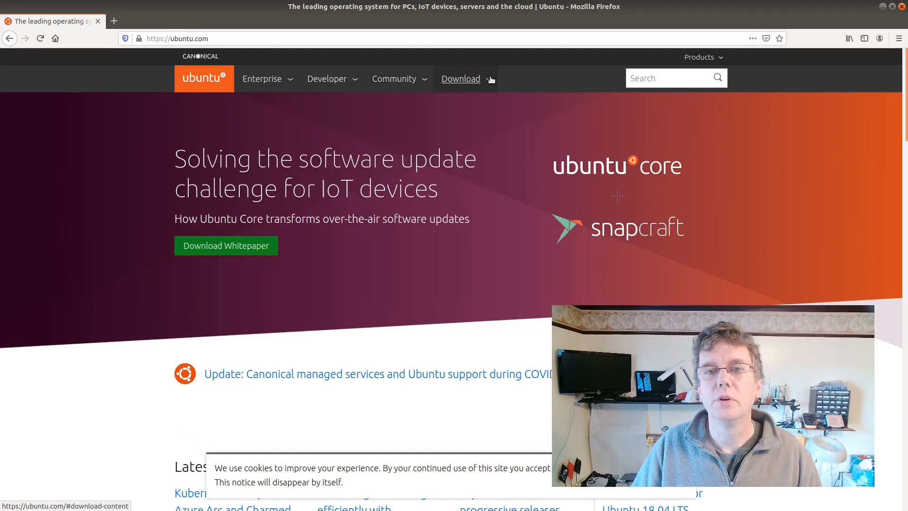
{"action": "left_click", "coordinate": [461, 79]}
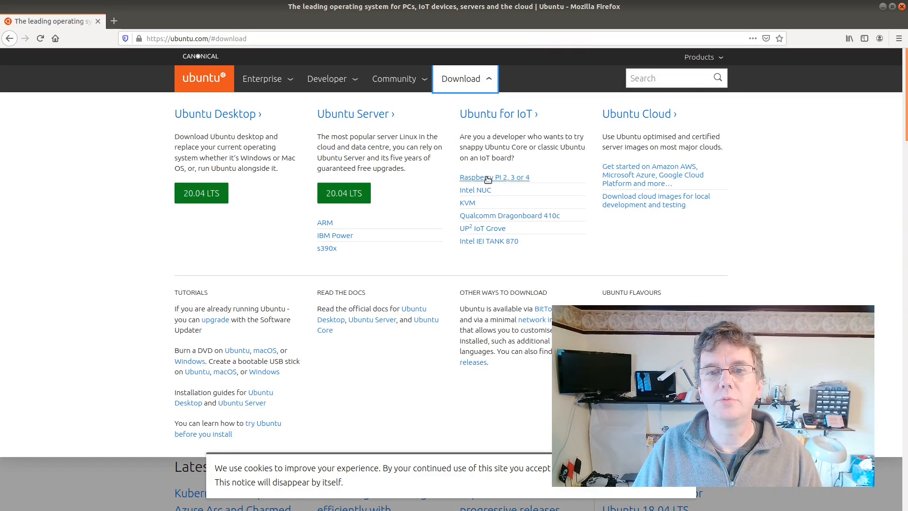
{"action": "left_click", "coordinate": [494, 177]}
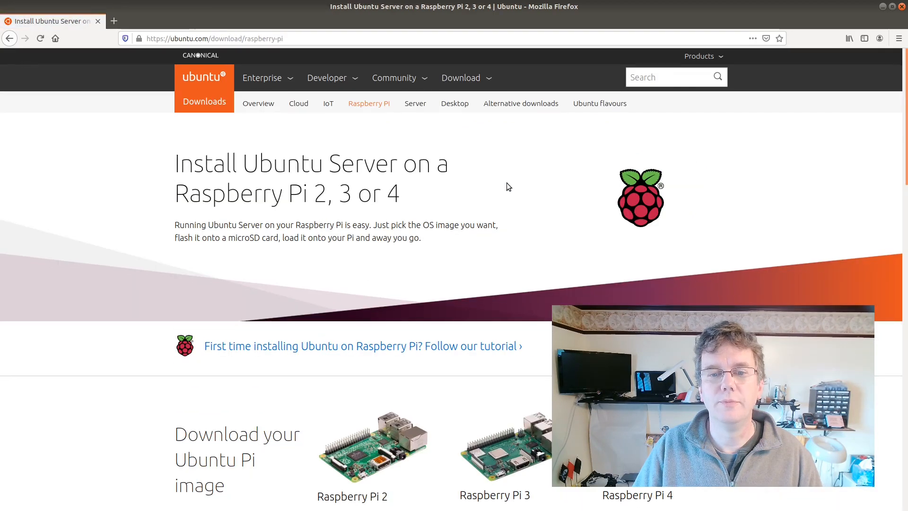
{"action": "scroll", "scroll_direction": "down", "scroll_amount": 3}
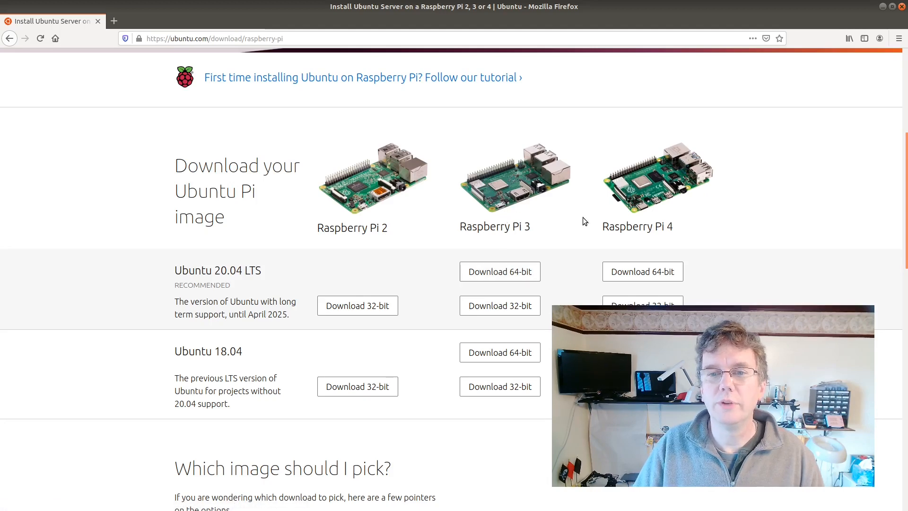
{"action": "mouse_move", "coordinate": [549, 192]}
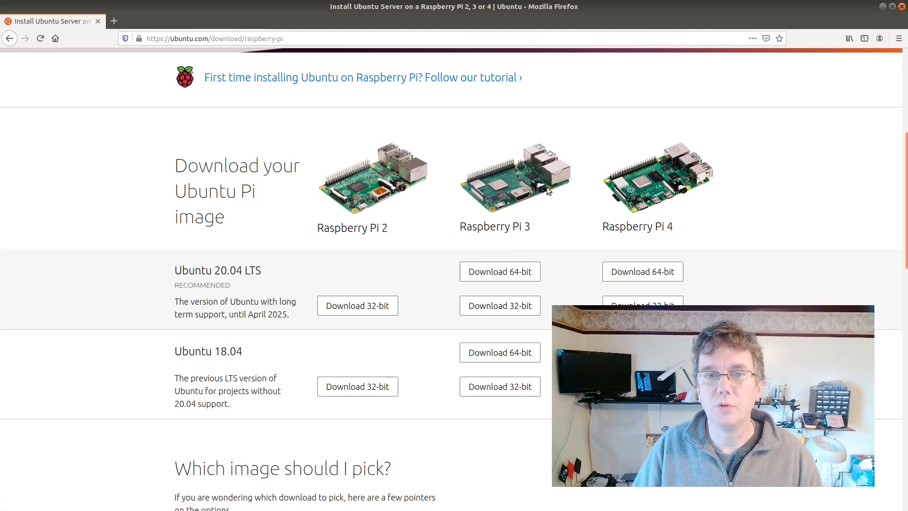
{"action": "mouse_move", "coordinate": [586, 266]}
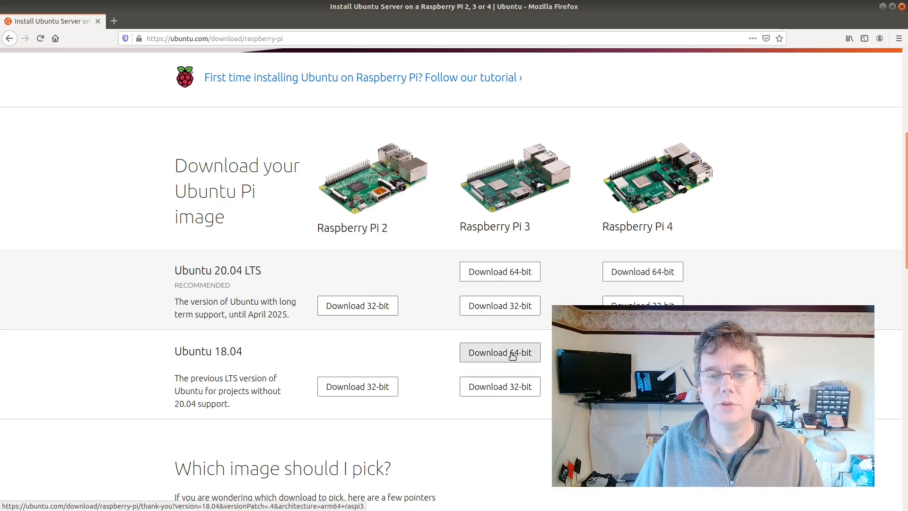
Step: Start downloading the 64-bit Ubuntu 18.04 server image for Raspberry Pi 3
{"action": "left_click", "coordinate": [499, 352]}
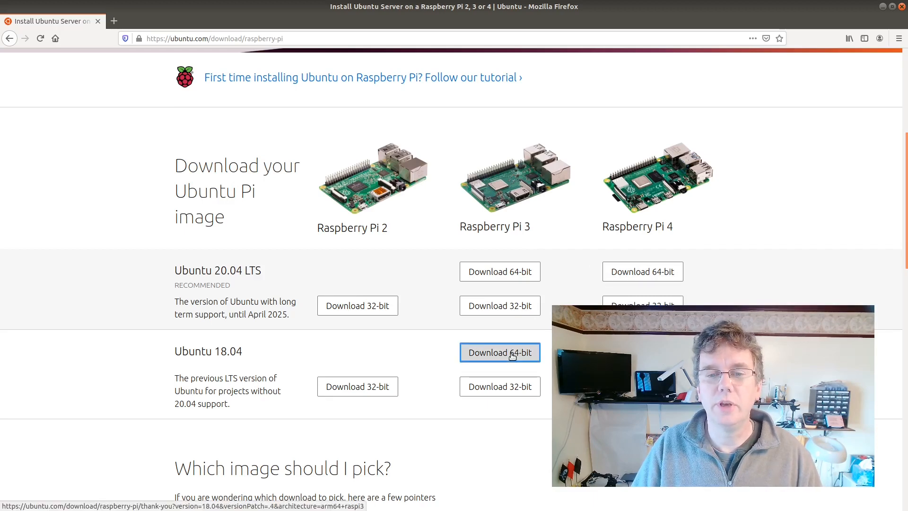
{"action": "left_click", "coordinate": [500, 352]}
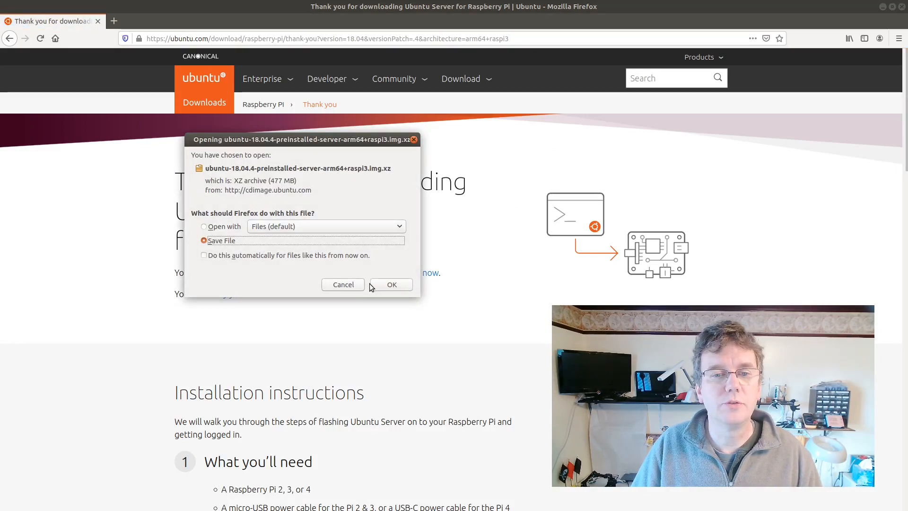
Step: Save the Ubuntu 18.04 Pi 3 image file to the Downloads folder
{"action": "left_click", "coordinate": [392, 285]}
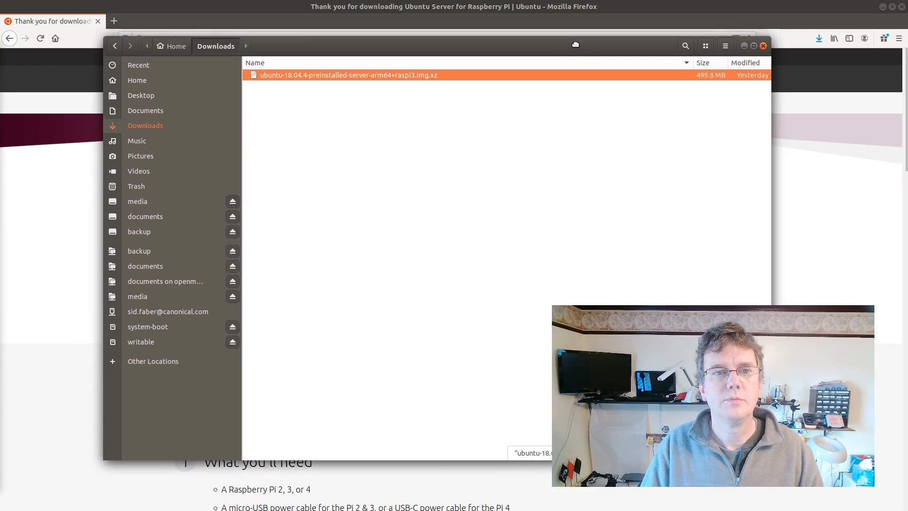
{"action": "mouse_move", "coordinate": [382, 82]}
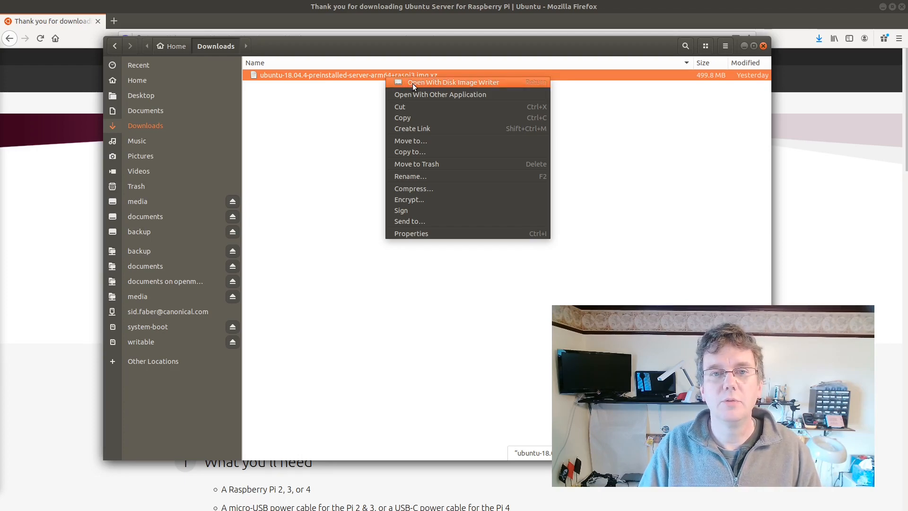
Step: Load the .img.xz in Disk Image Writer with the 8 GB SD Card Reader as destination
{"action": "left_click", "coordinate": [454, 82]}
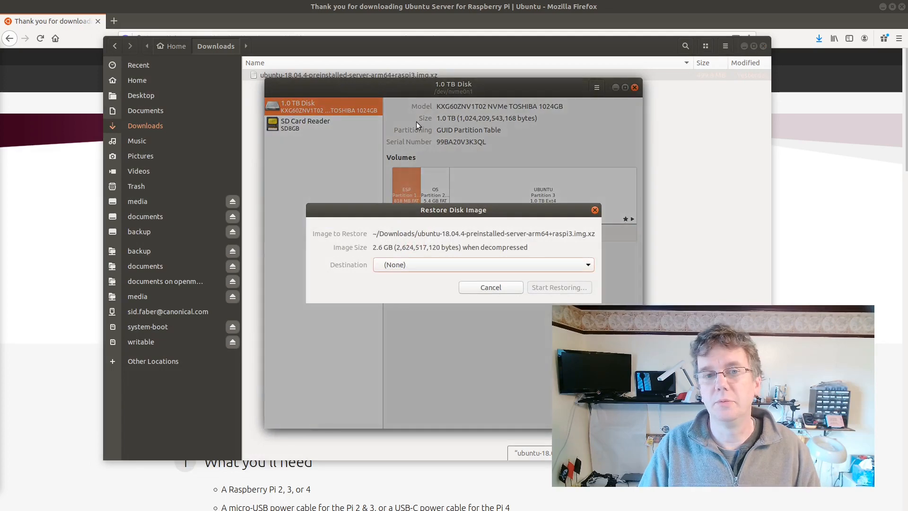
{"action": "left_click", "coordinate": [483, 264]}
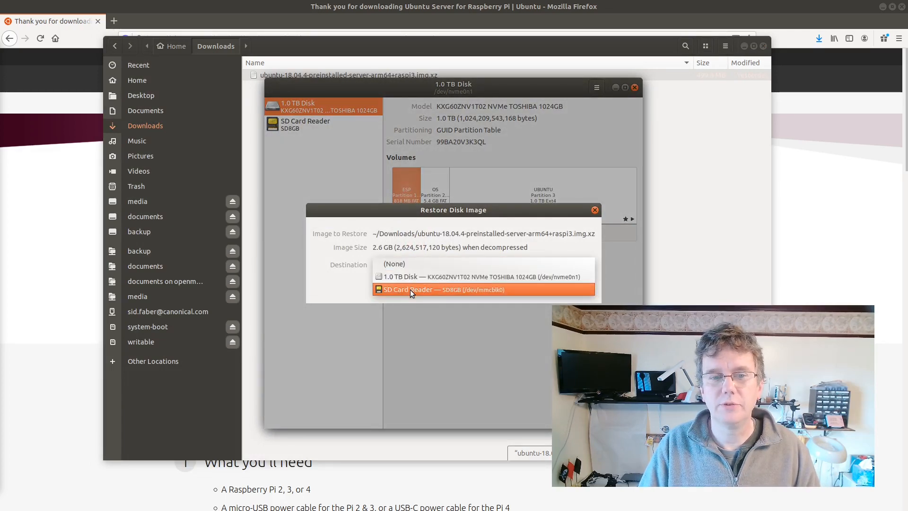
{"action": "left_click", "coordinate": [413, 289]}
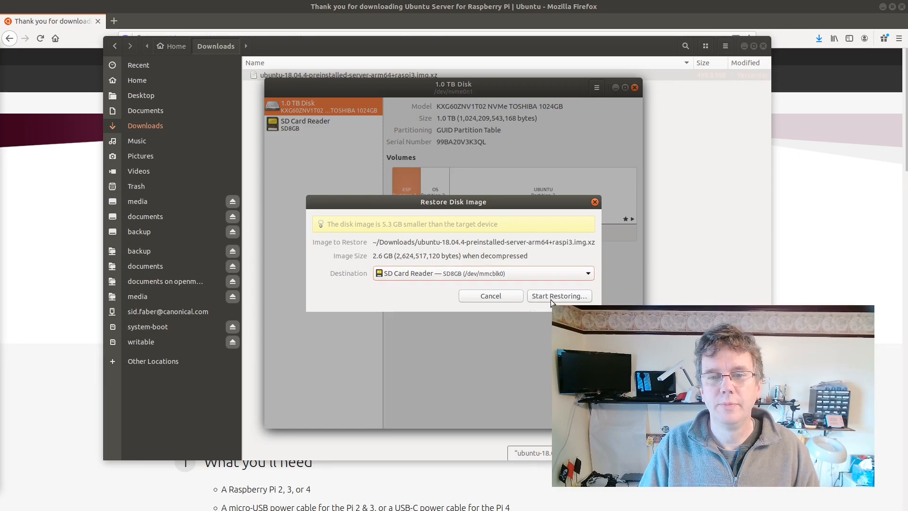
Step: Start restoring the image to the SD card and confirm overwriting its data
{"action": "left_click", "coordinate": [558, 296]}
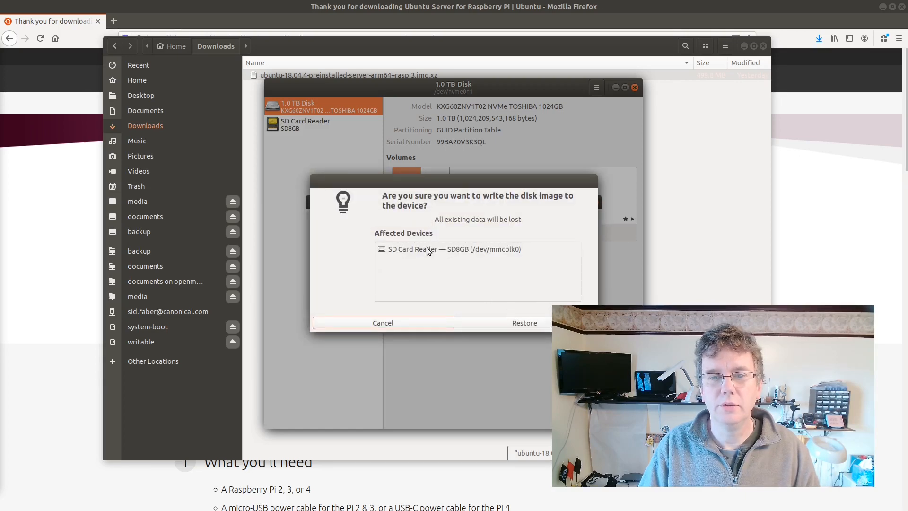
{"action": "mouse_move", "coordinate": [496, 311]}
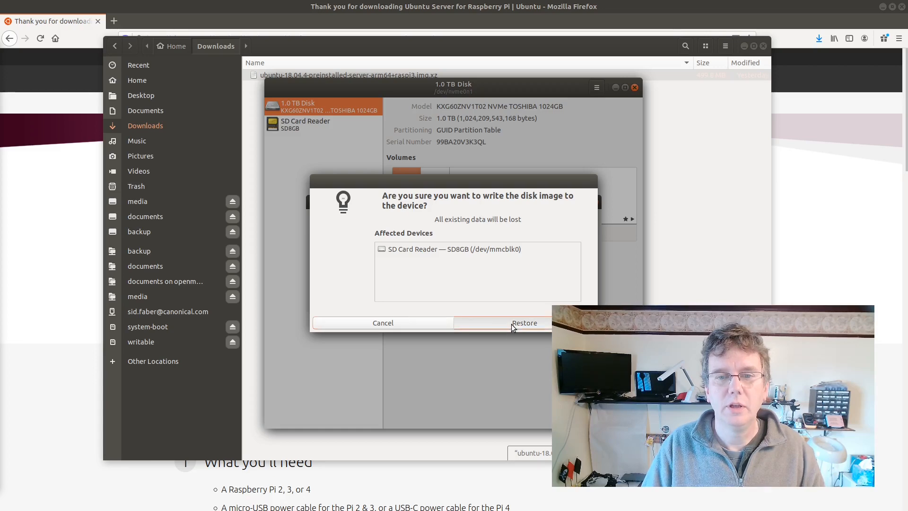
{"action": "left_click", "coordinate": [523, 323]}
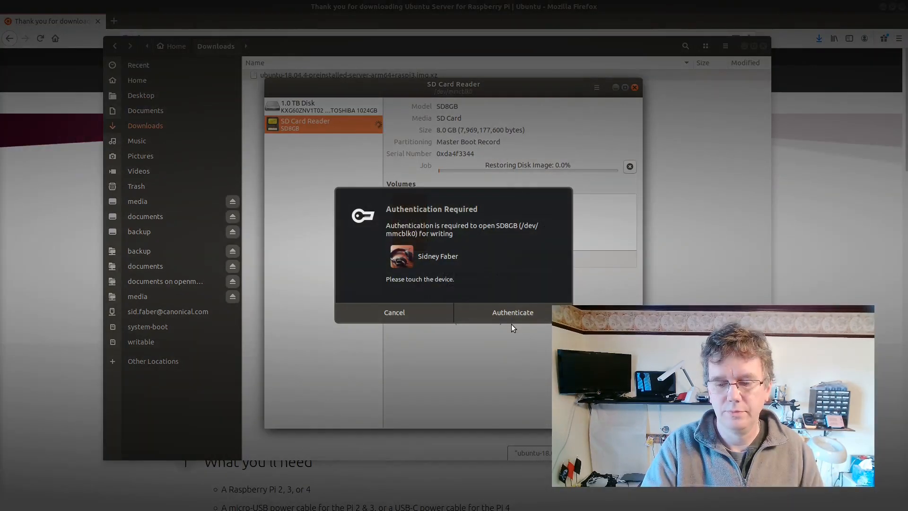
Step: Authenticate so the restore writes system-boot and writable partitions to the SD card
{"action": "left_click", "coordinate": [512, 312]}
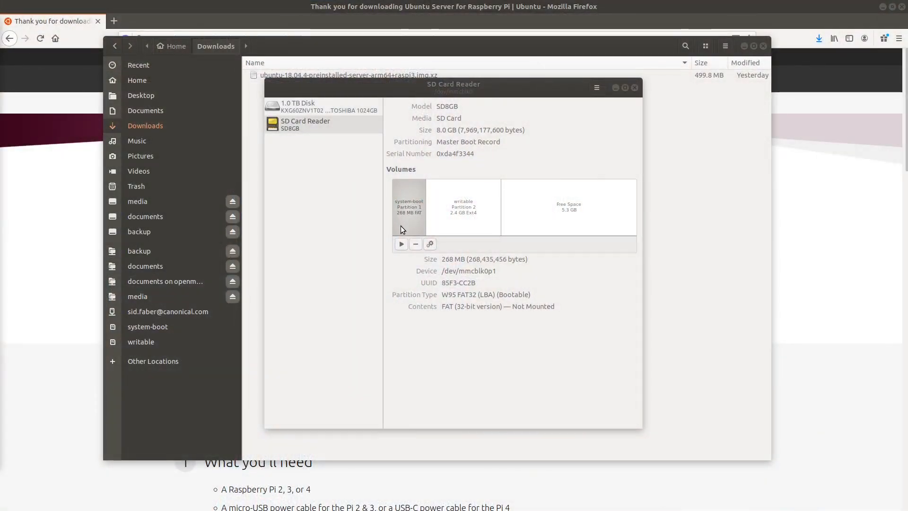
{"action": "mouse_move", "coordinate": [401, 244]}
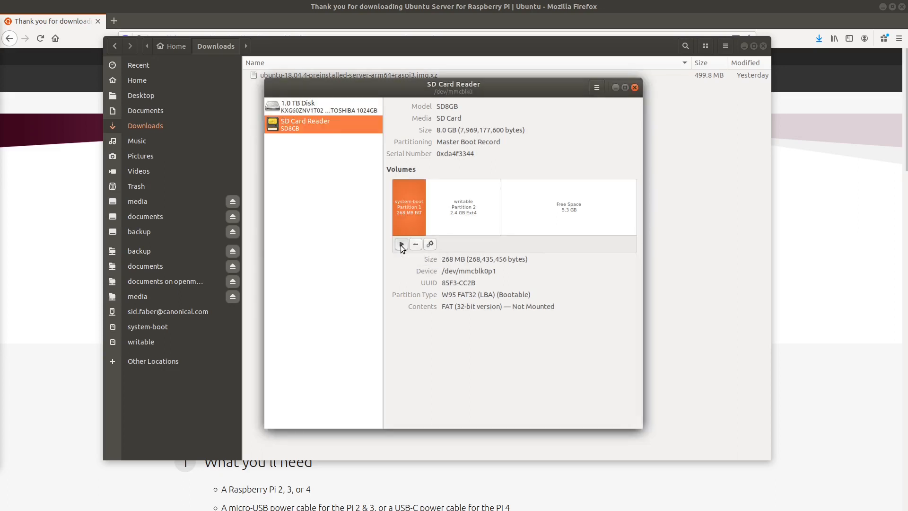
Step: Mount the SD card's system-boot partition and open network-config in a text editor
{"action": "left_click", "coordinate": [400, 244]}
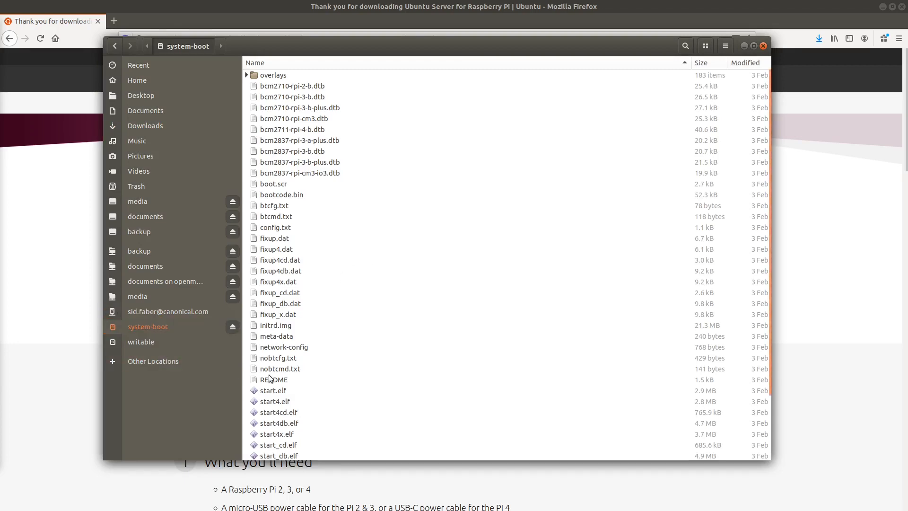
{"action": "double_click", "coordinate": [283, 346]}
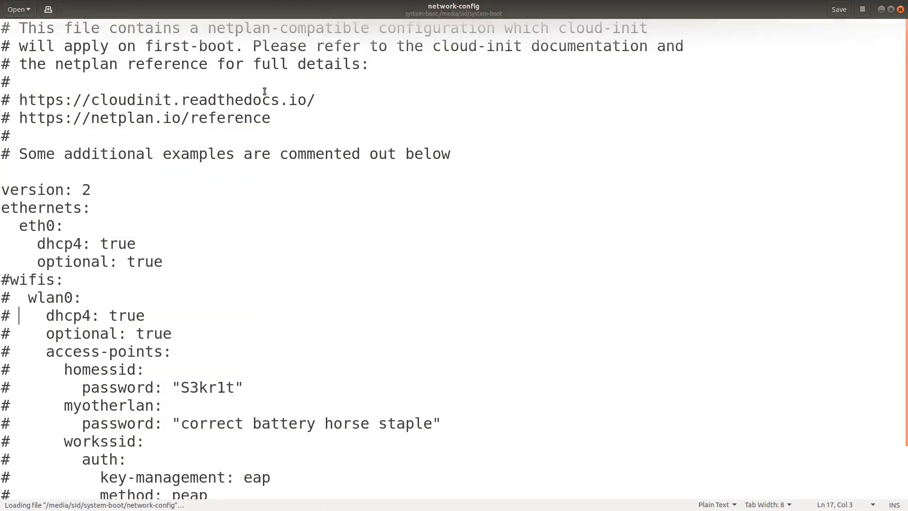
{"action": "mouse_move", "coordinate": [152, 140]}
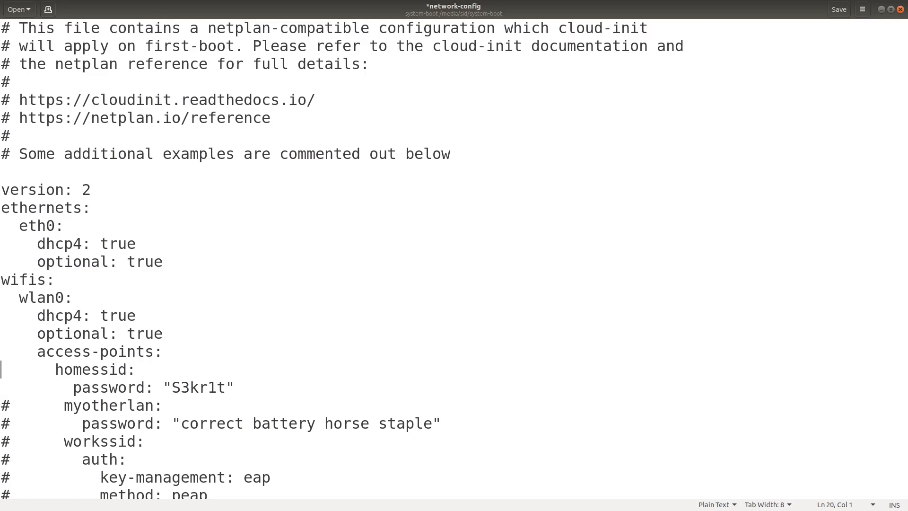
{"action": "left_click", "coordinate": [54, 369]}
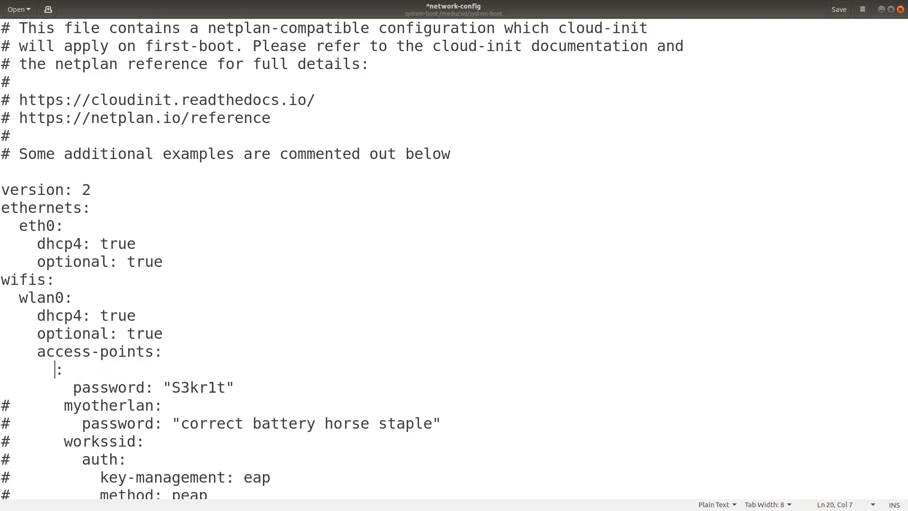
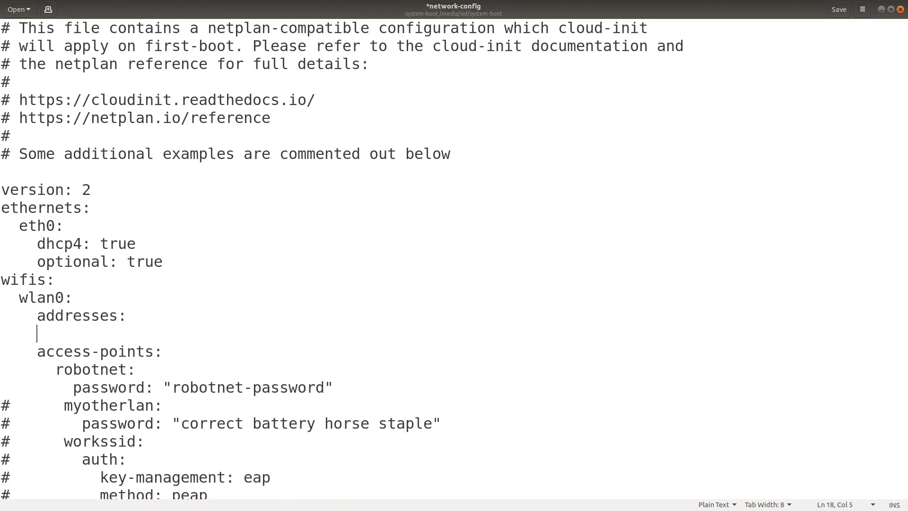
Step: Set address 10.168.1.21/24, gateway4 10.168.1.1, nameservers [10.168.1.1, 8.8.8.8] and save the file
{"action": "type", "text": "- 10.168.1.21/"}
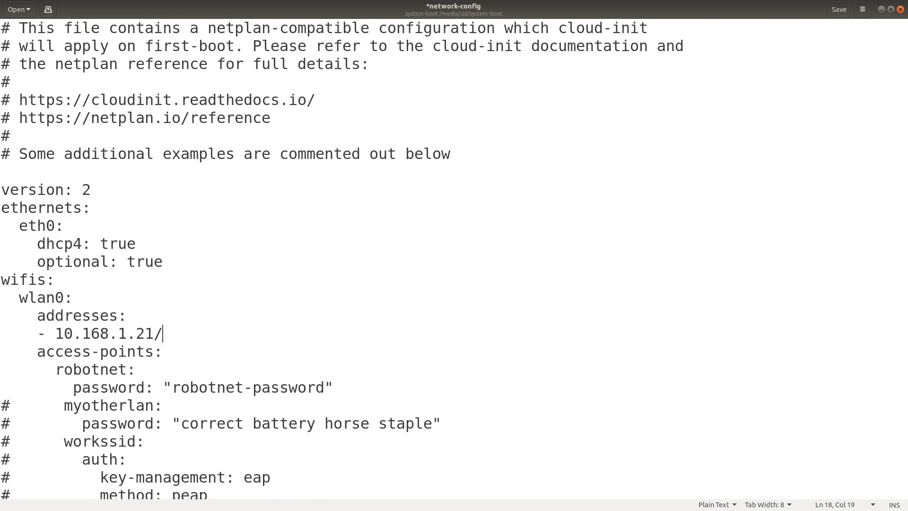
{"action": "type", "text": "24"}
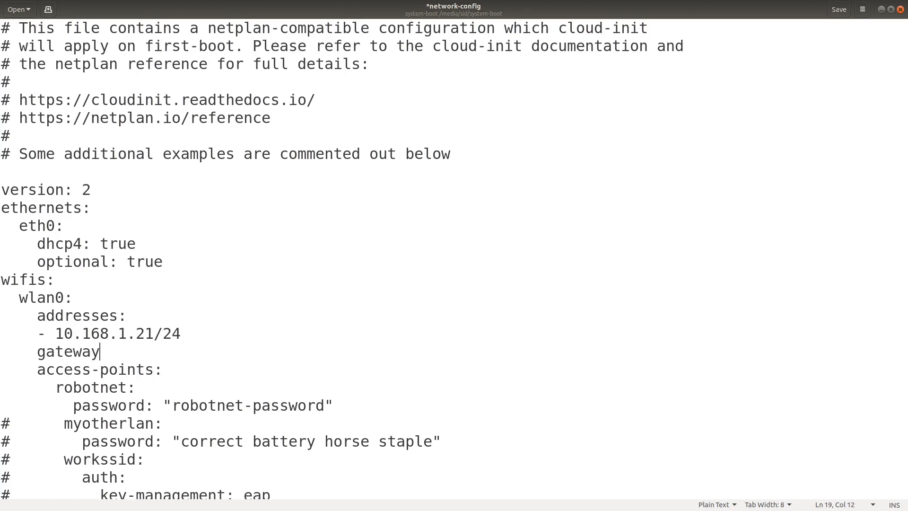
{"action": "type", "text": "4: 10.168.1.1"}
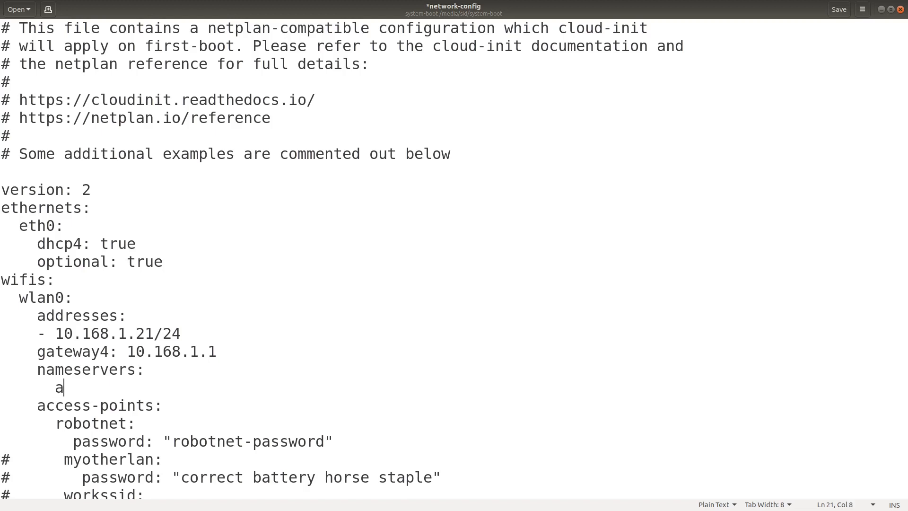
{"action": "type", "text": "ddresses: [10.168.1.1"}
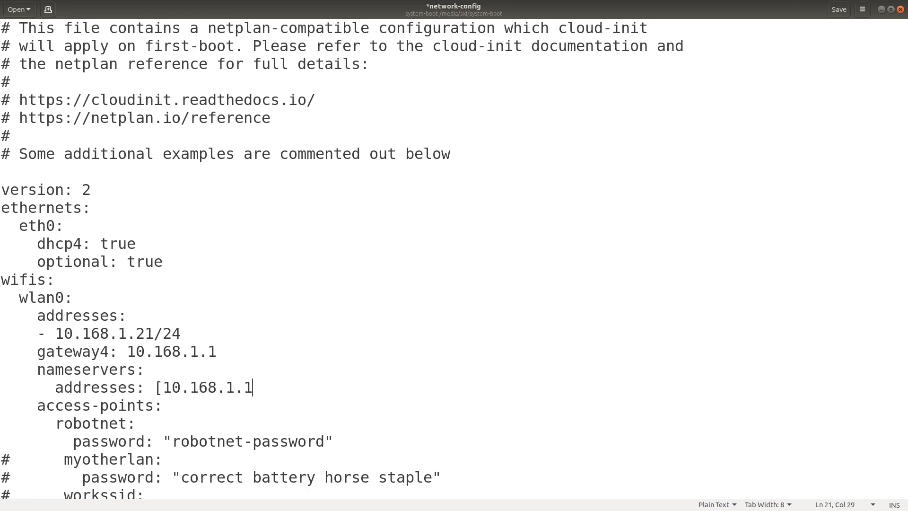
{"action": "type", "text": ", 8.8.8.8]"}
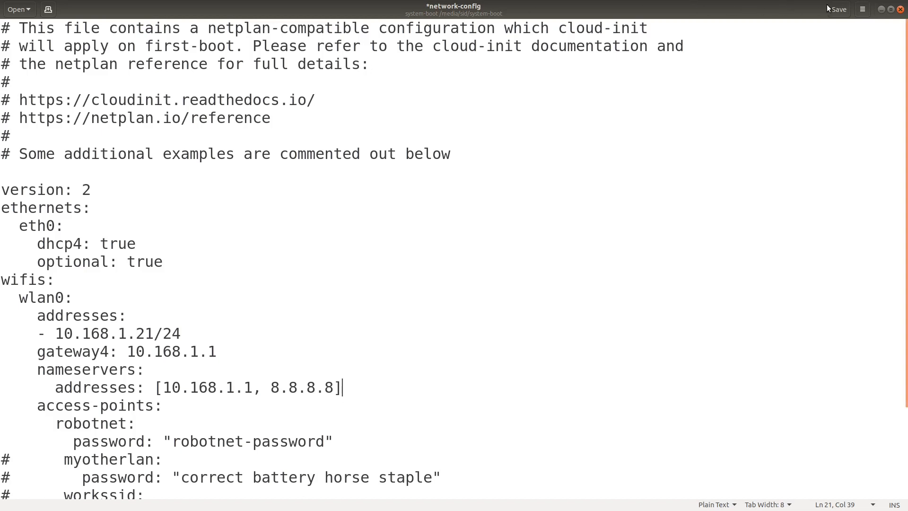
{"action": "left_click", "coordinate": [838, 10]}
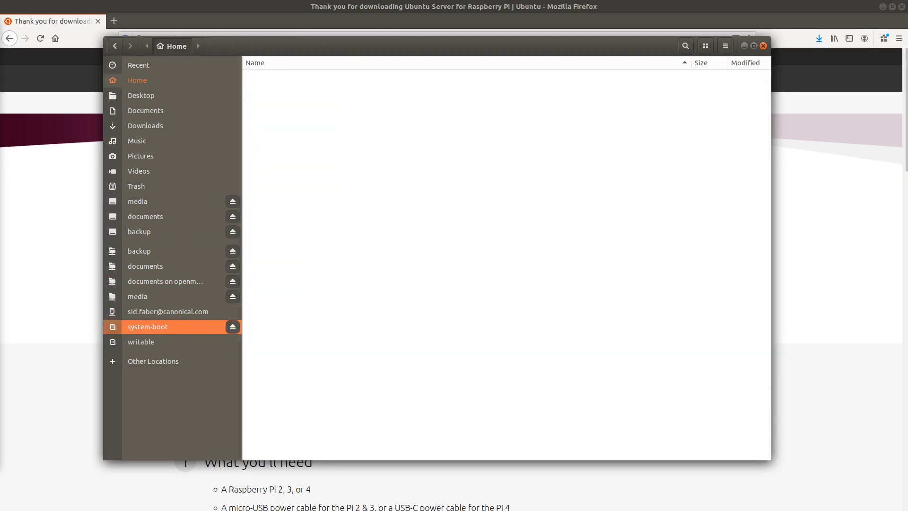
Step: Eject the system-boot volume from the SD card in Files
{"action": "left_click", "coordinate": [137, 80]}
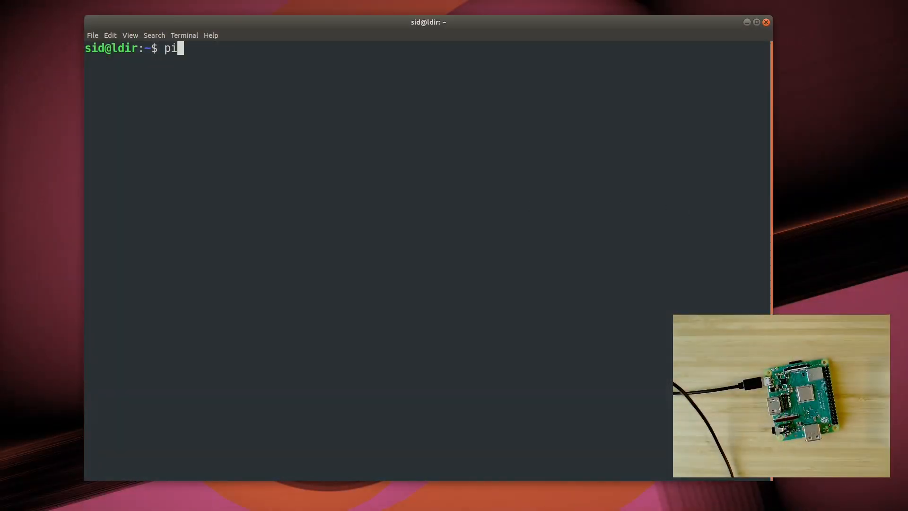
Step: Ping 10.168.1.21 until the booted Pi replies, then begin the ssh command
{"action": "type", "text": "ng 10.1"}
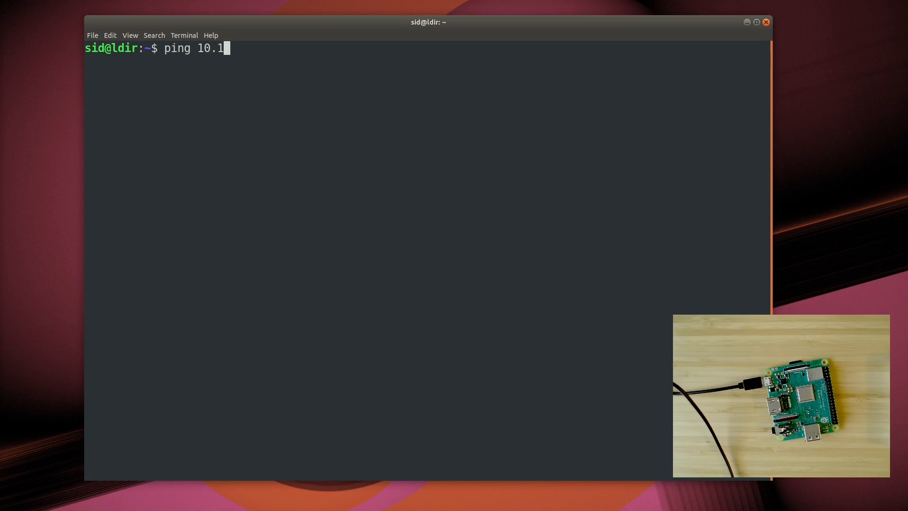
{"action": "type", "text": "68.1."}
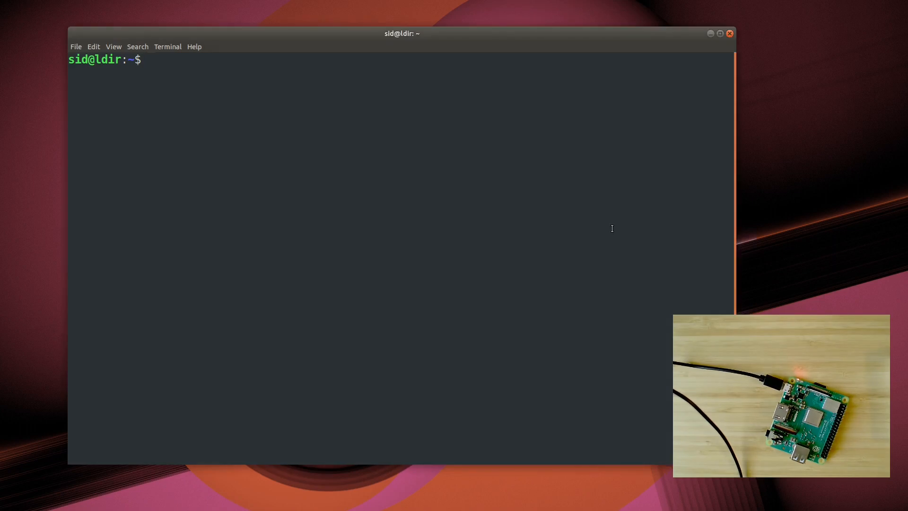
{"action": "type", "text": "ping 10.168.1.21"}
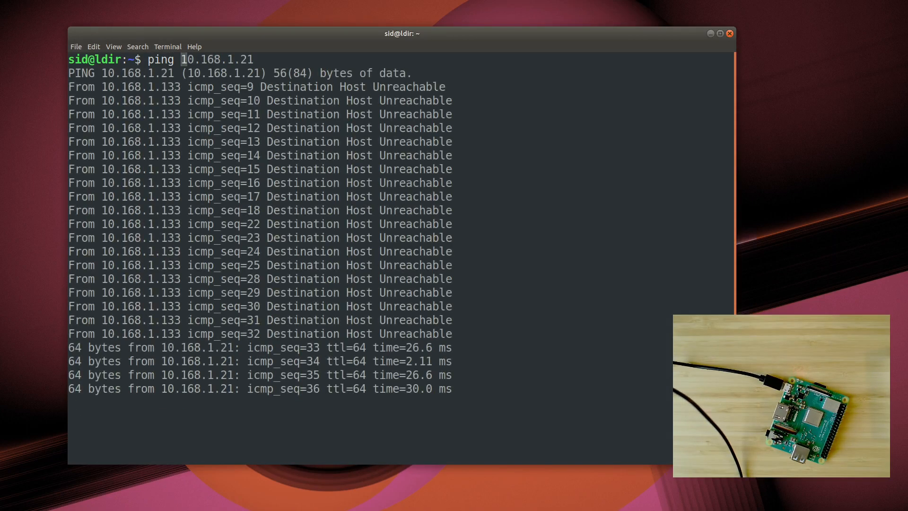
{"action": "type", "text": "ssh ubun"}
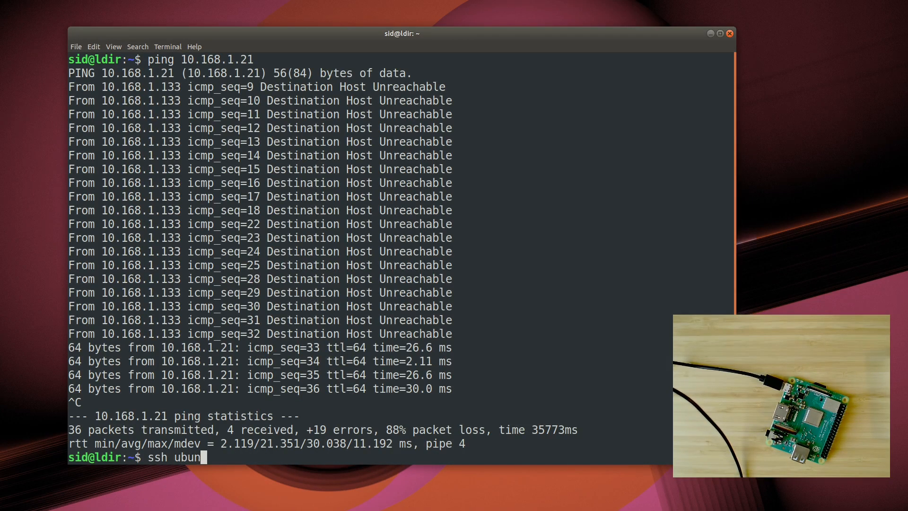
{"action": "type", "text": "tu@10.1"}
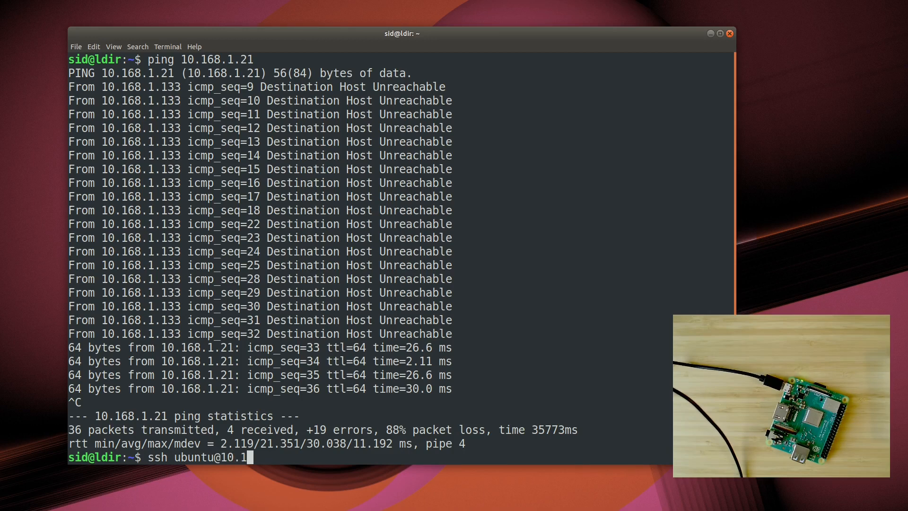
{"action": "type", "text": "68.1.21"}
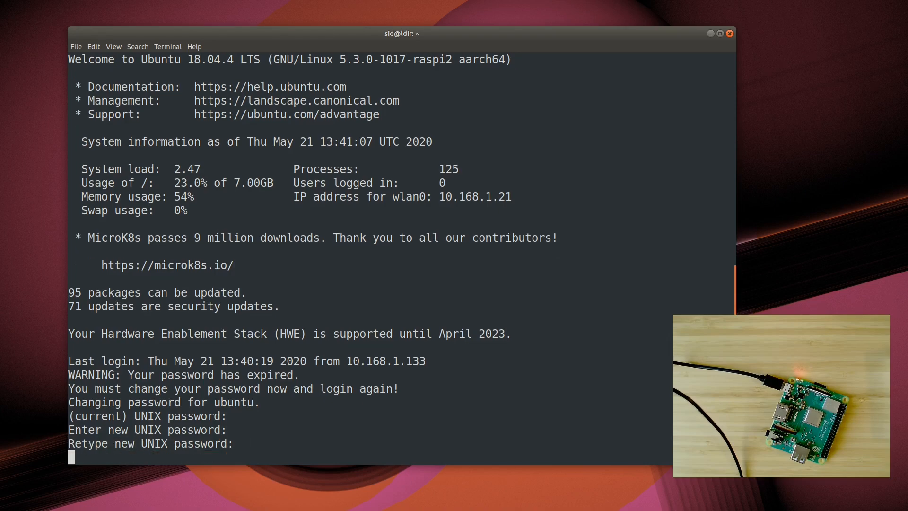
{"action": "type", "text": "ssh ubuntu@10.168.1.21"}
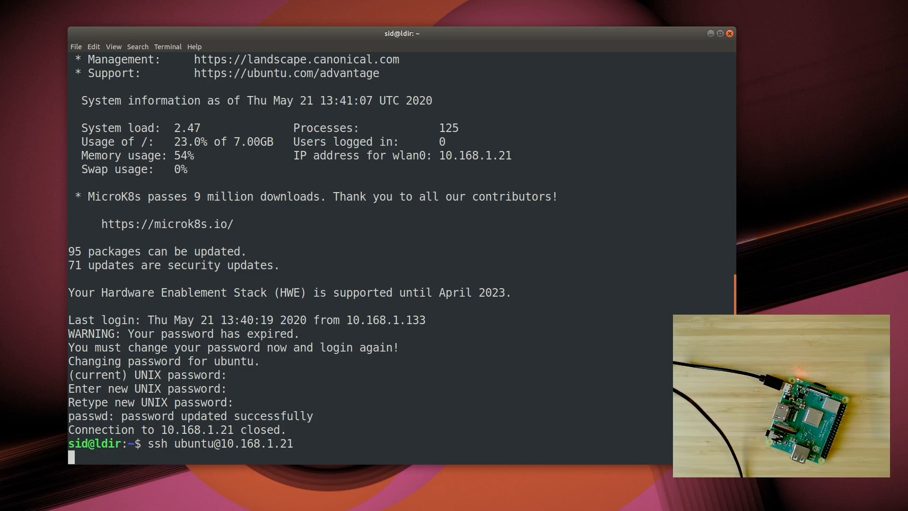
{"action": "key", "text": "Return"}
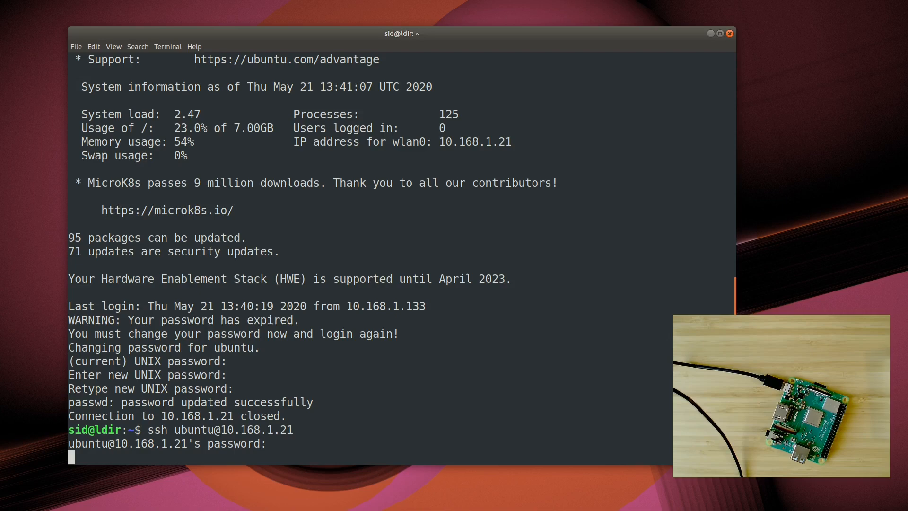
Step: Enter ip addr show in the Pi's shell
{"action": "type", "text": "ip"}
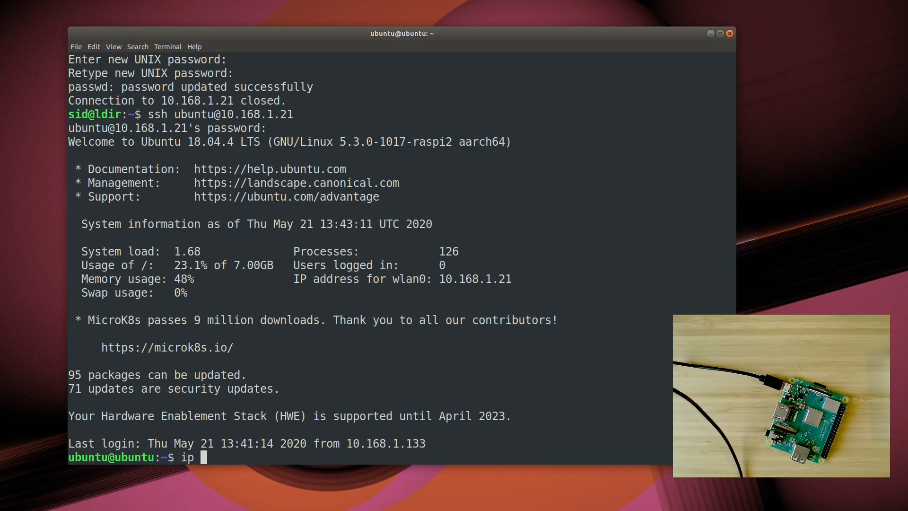
{"action": "type", "text": "addr show"}
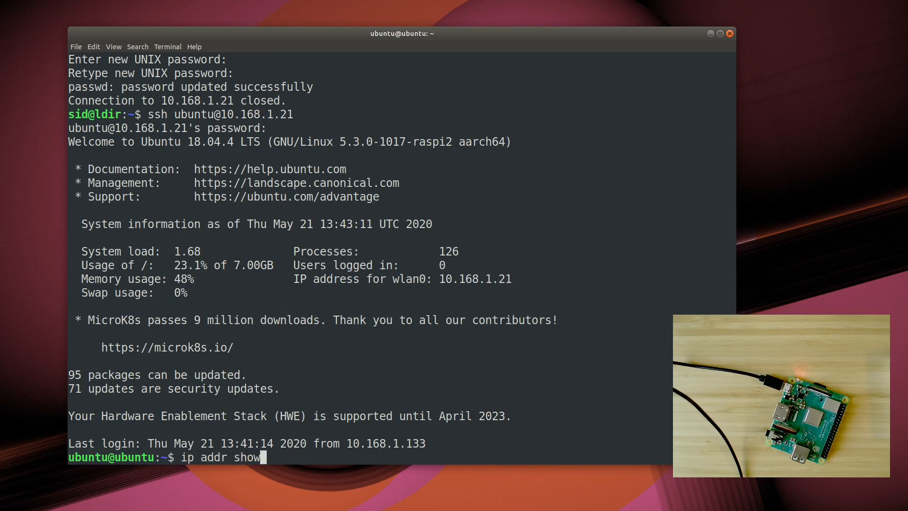